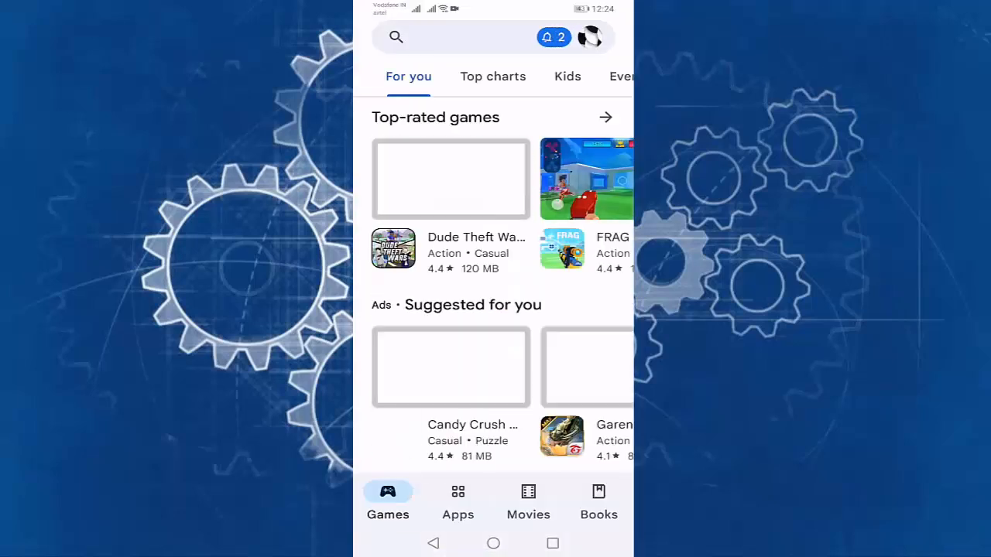
Search Play Store for 'facebook' and start updating the Facebook app.
{"action": "type", "text": "fac"}
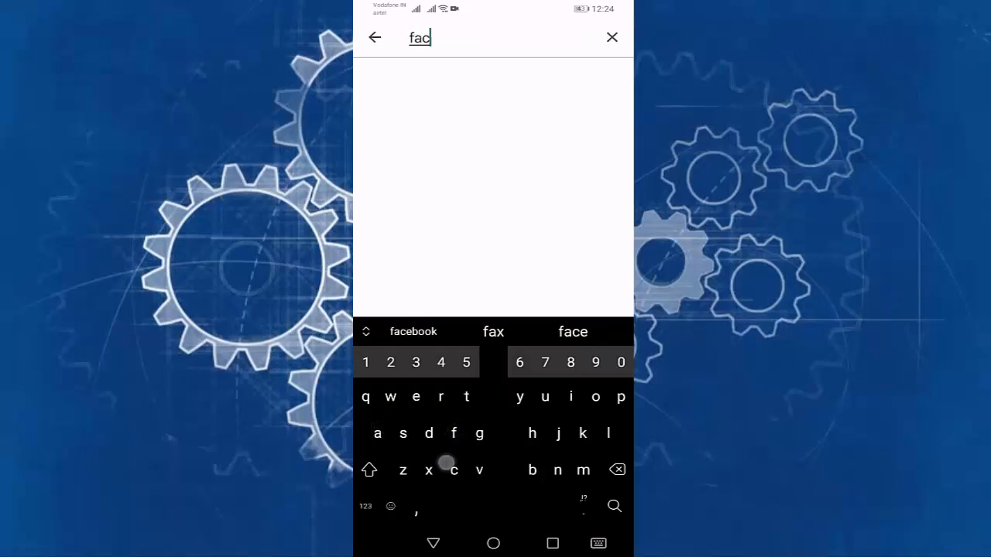
{"action": "left_click", "coordinate": [412, 331]}
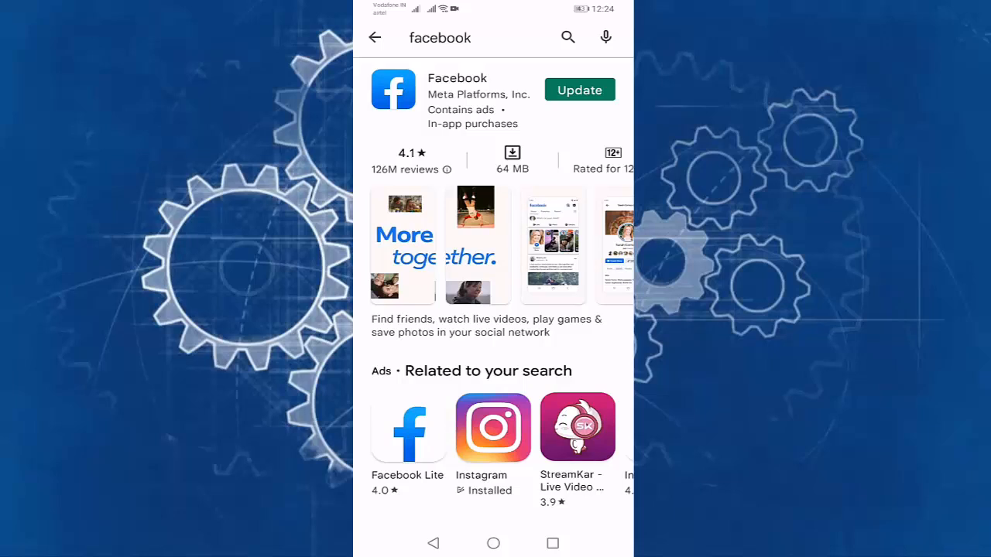
{"action": "left_click", "coordinate": [579, 90]}
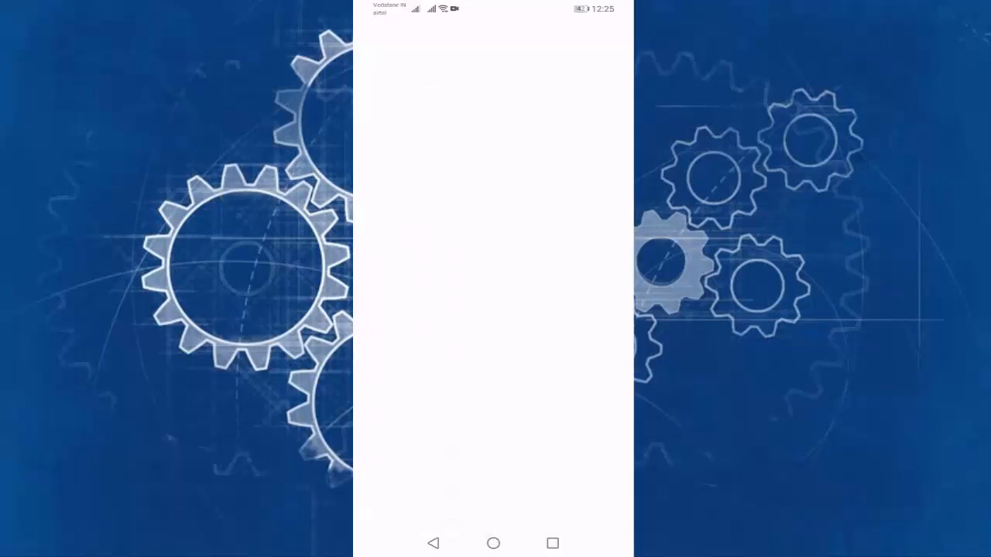
Force-stop Facebook in Settings > Apps, confirm, then choose Clear Data in its Storage.
{"action": "left_click", "coordinate": [493, 271]}
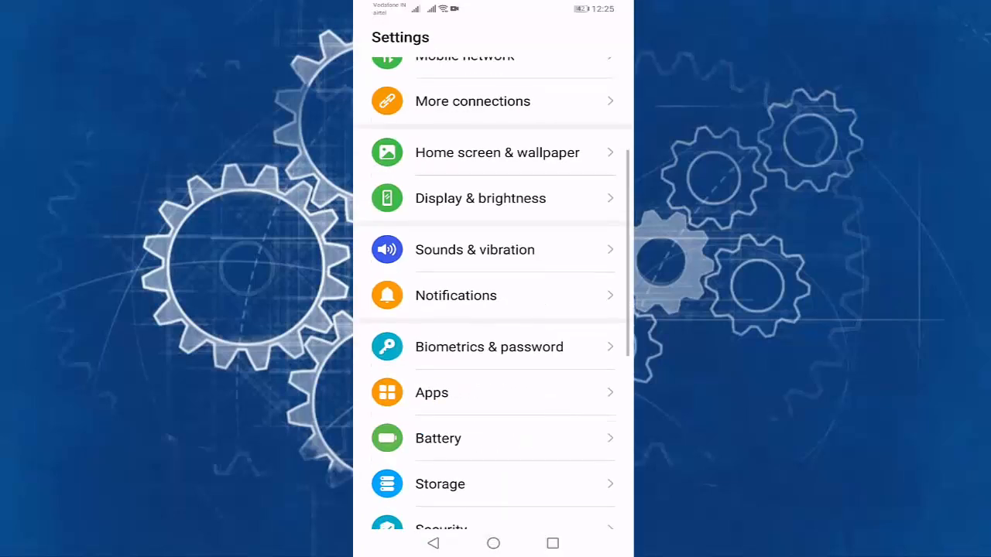
{"action": "left_click", "coordinate": [431, 392]}
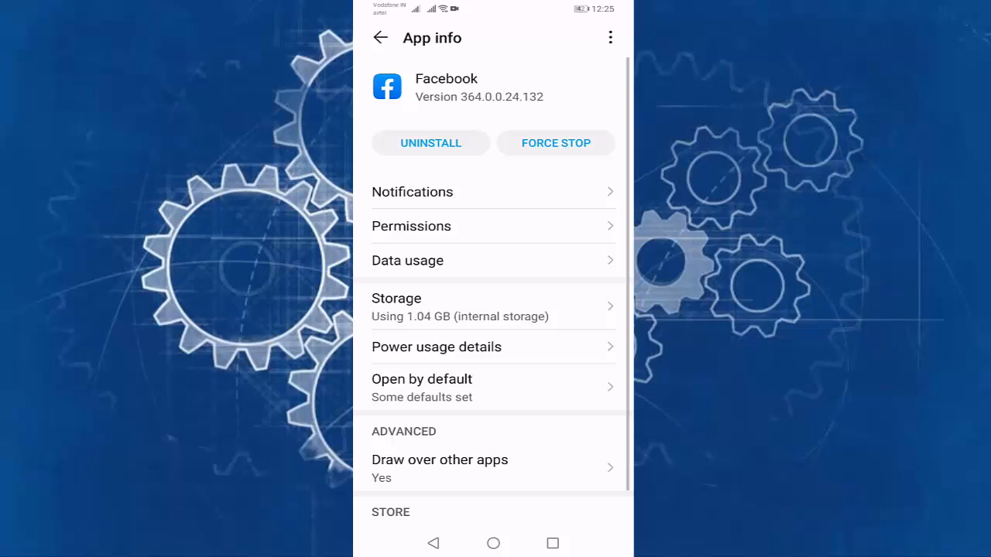
{"action": "left_click", "coordinate": [555, 143]}
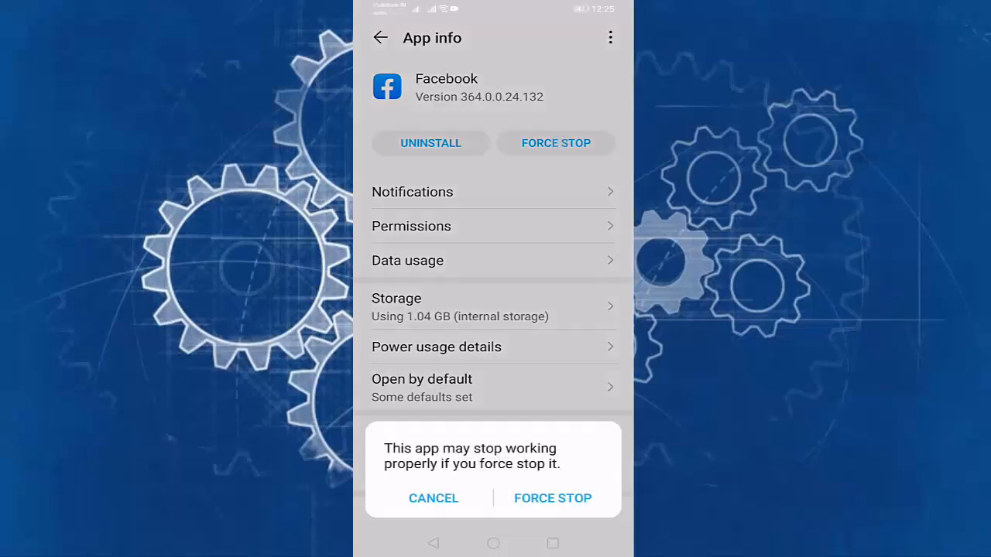
{"action": "left_click", "coordinate": [433, 497]}
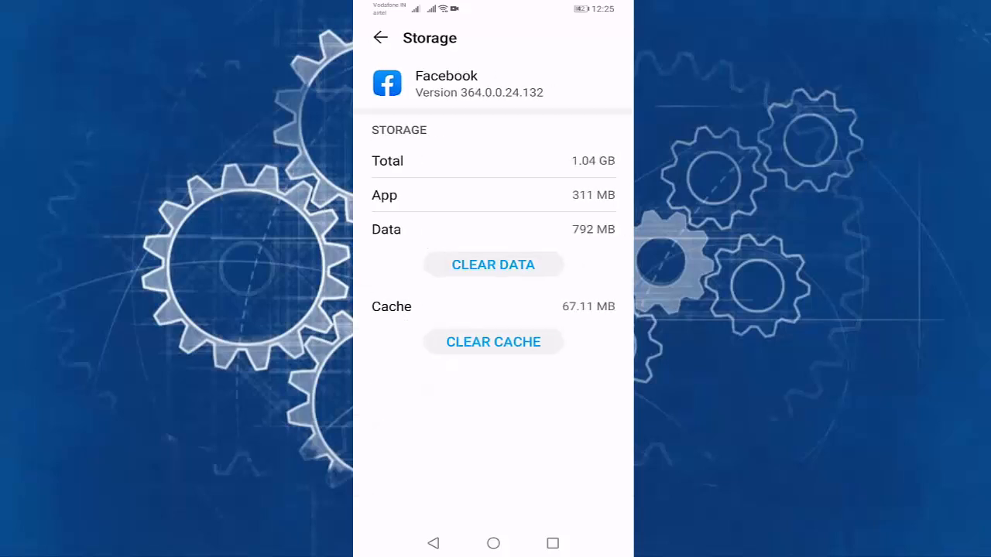
{"action": "left_click", "coordinate": [493, 264]}
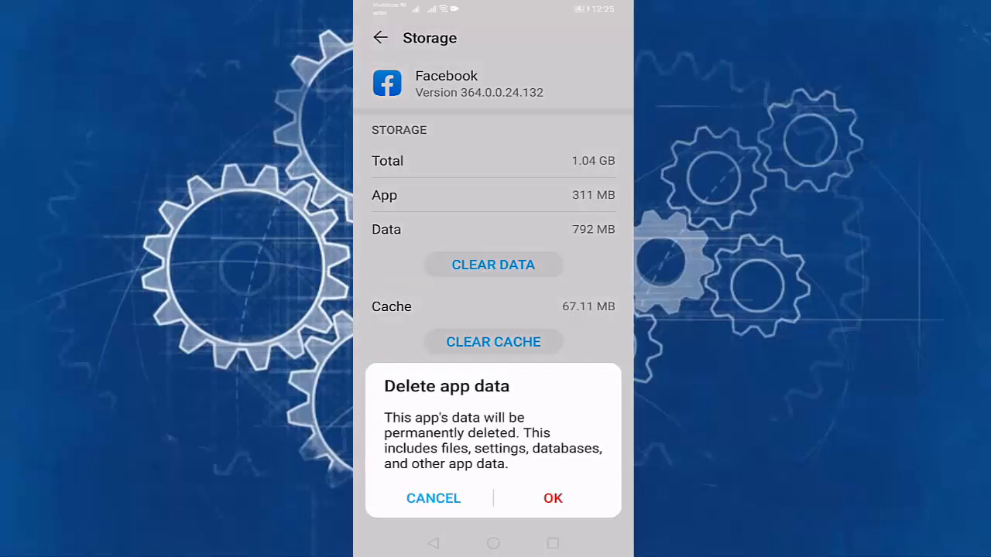